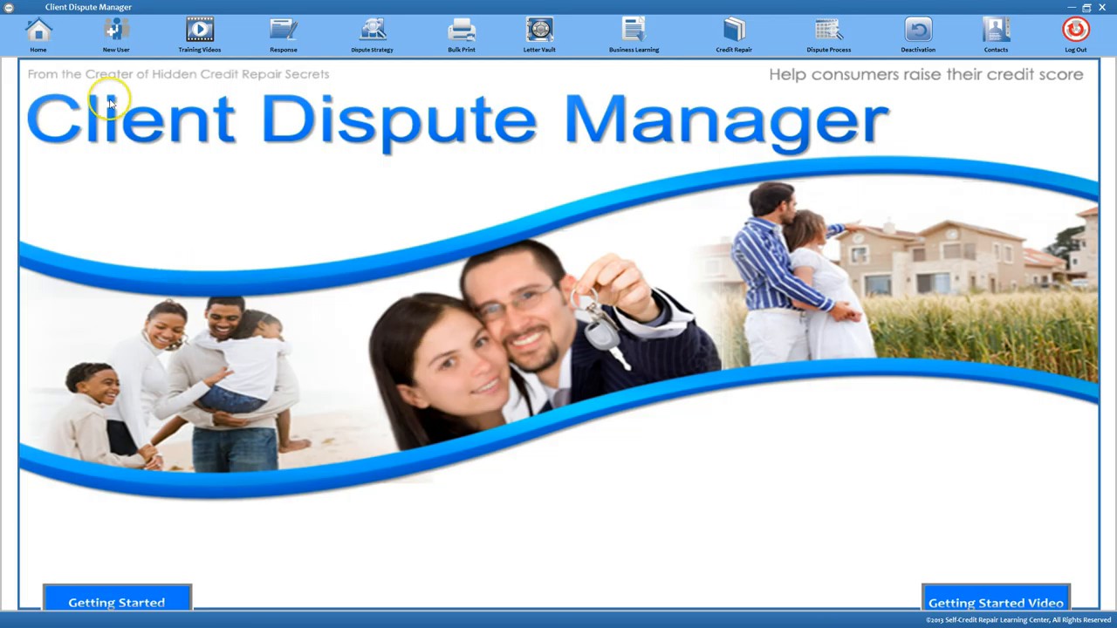
- Open Sandy's dispute window from the client list, landing on her Credit Scores section
left_click(115, 35)
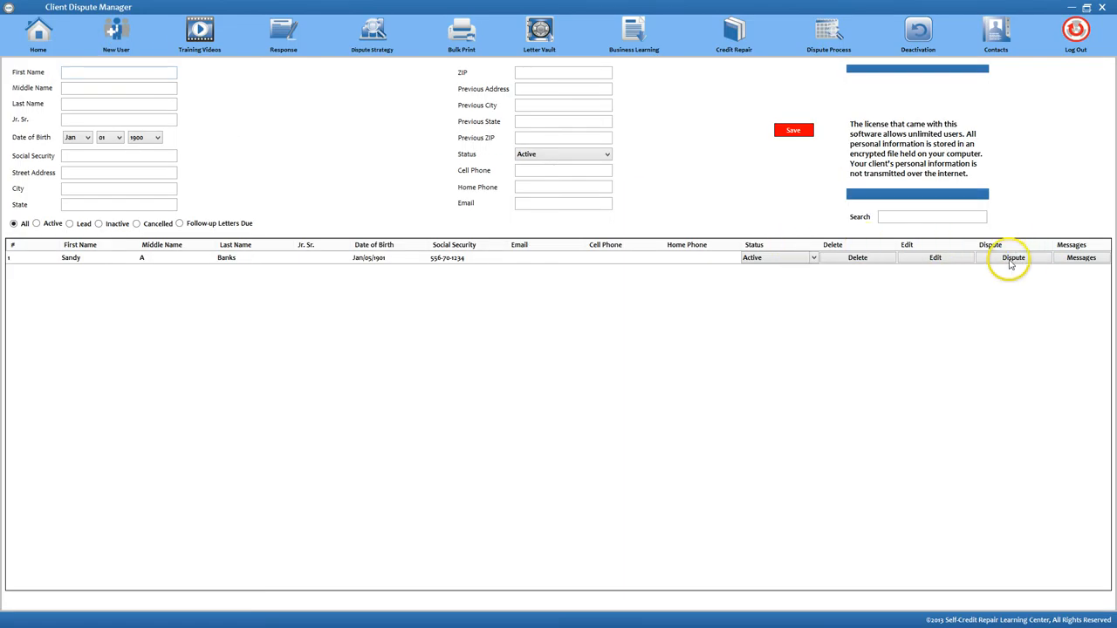
left_click(1012, 259)
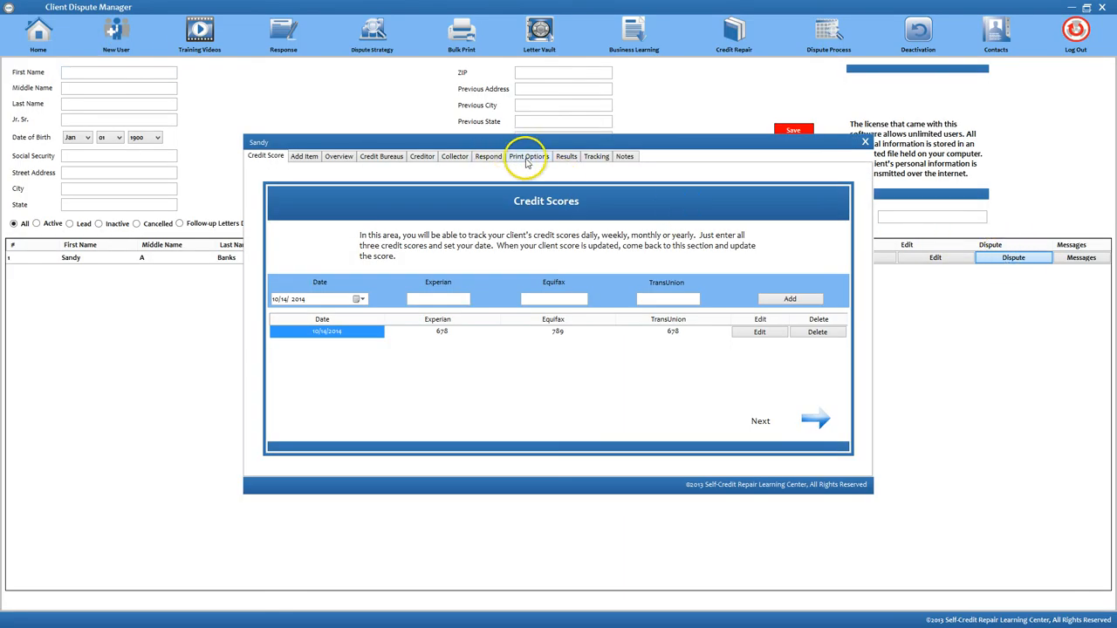
- Review Sandy's Print Options, toggling between Credit Bureaus and Print Options twice
left_click(527, 155)
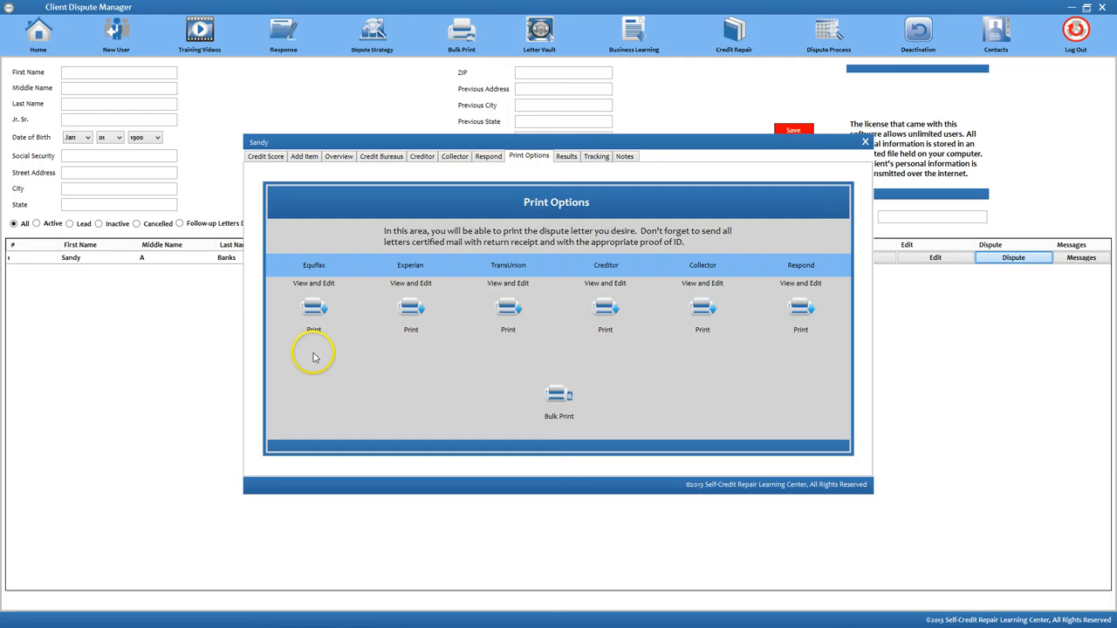
mouse_move(464, 275)
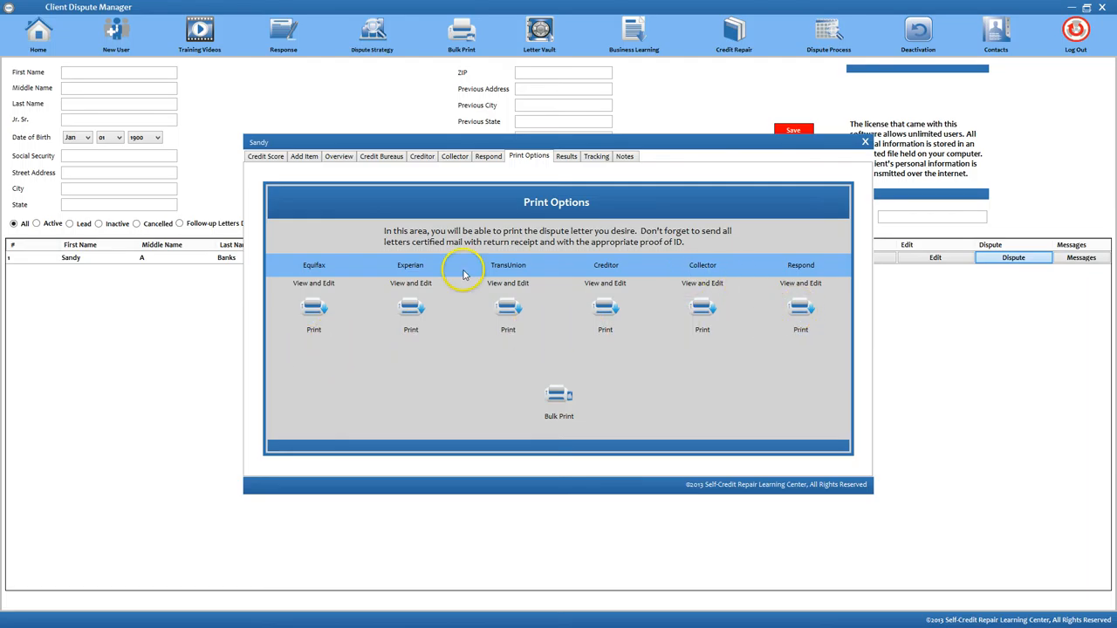
mouse_move(740, 328)
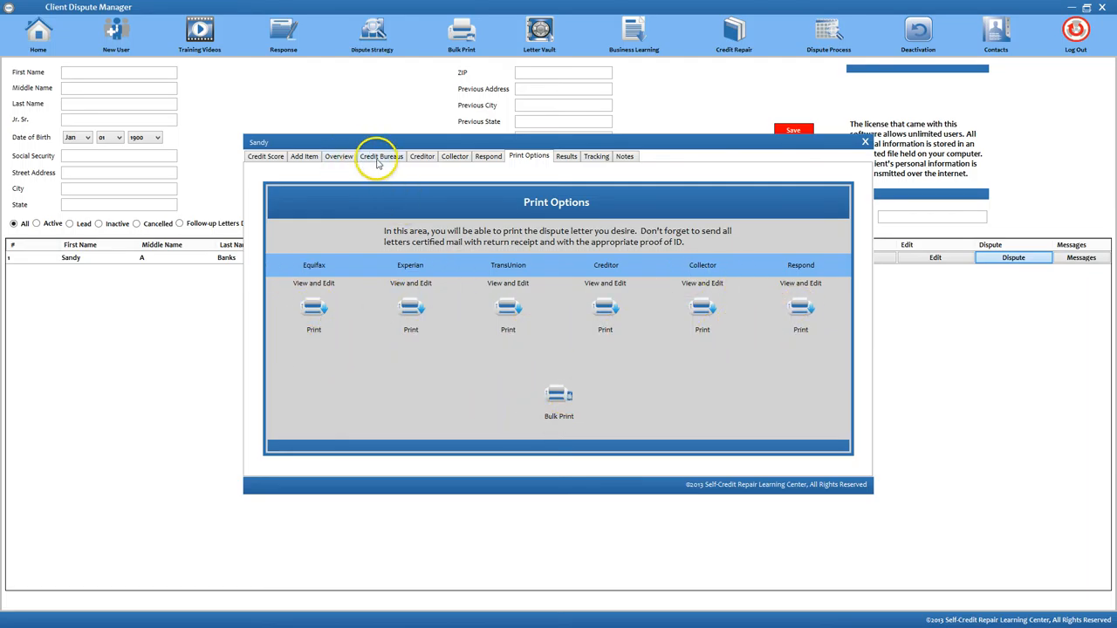
left_click(381, 157)
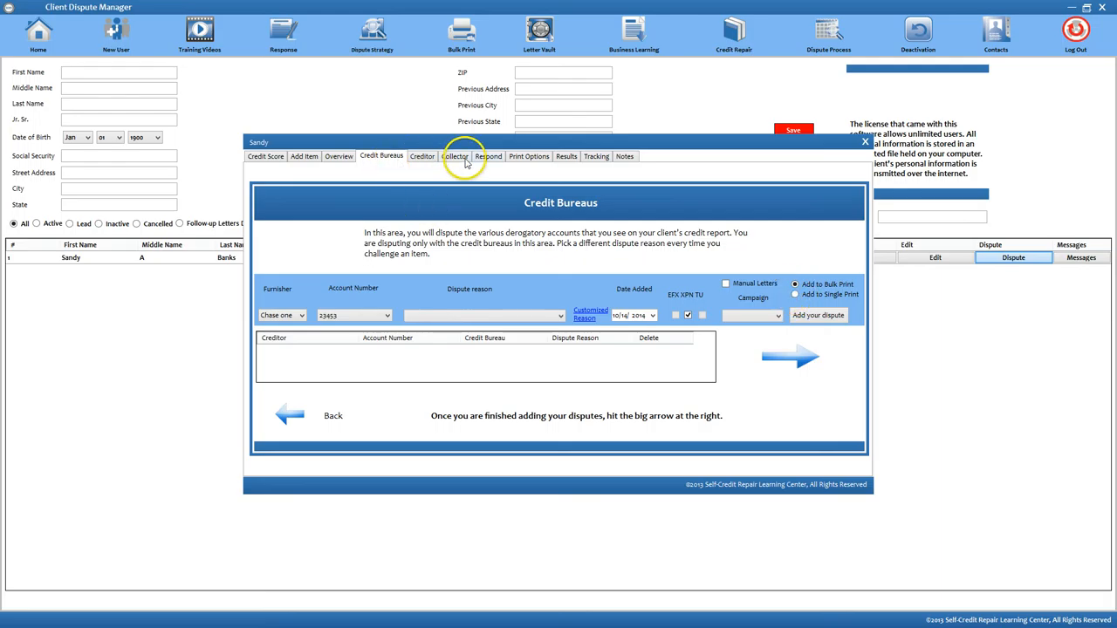
left_click(529, 155)
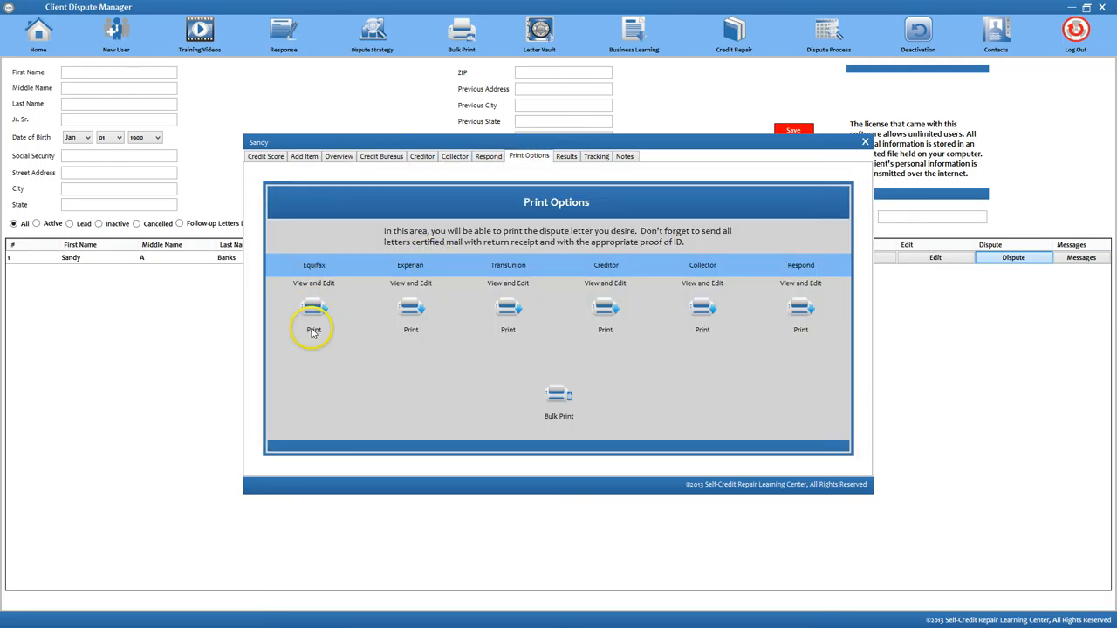
mouse_move(428, 169)
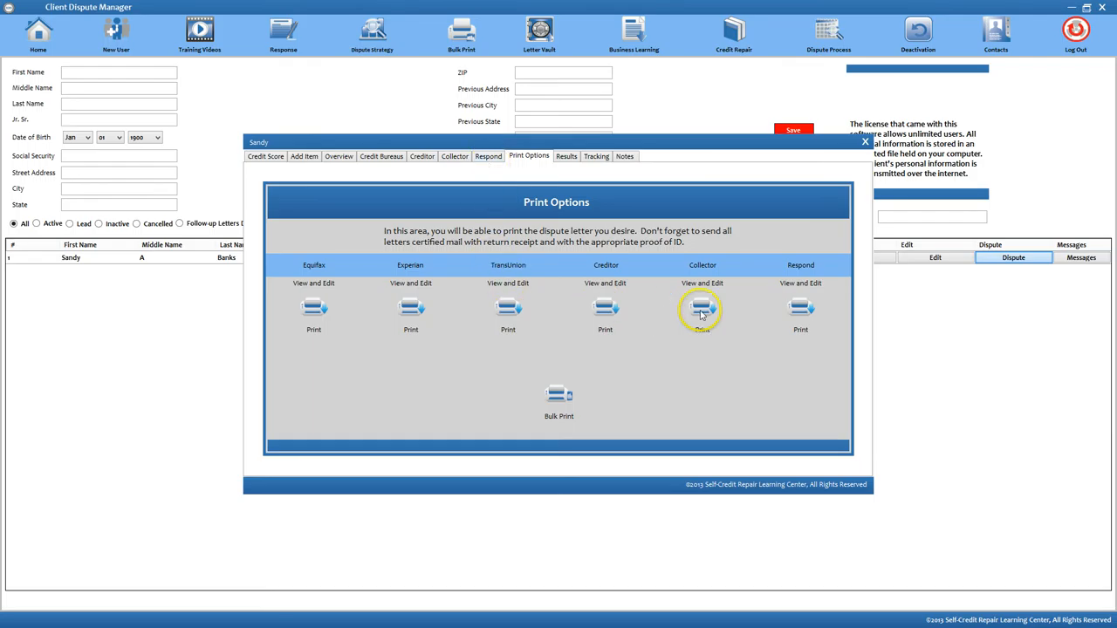
mouse_move(338, 157)
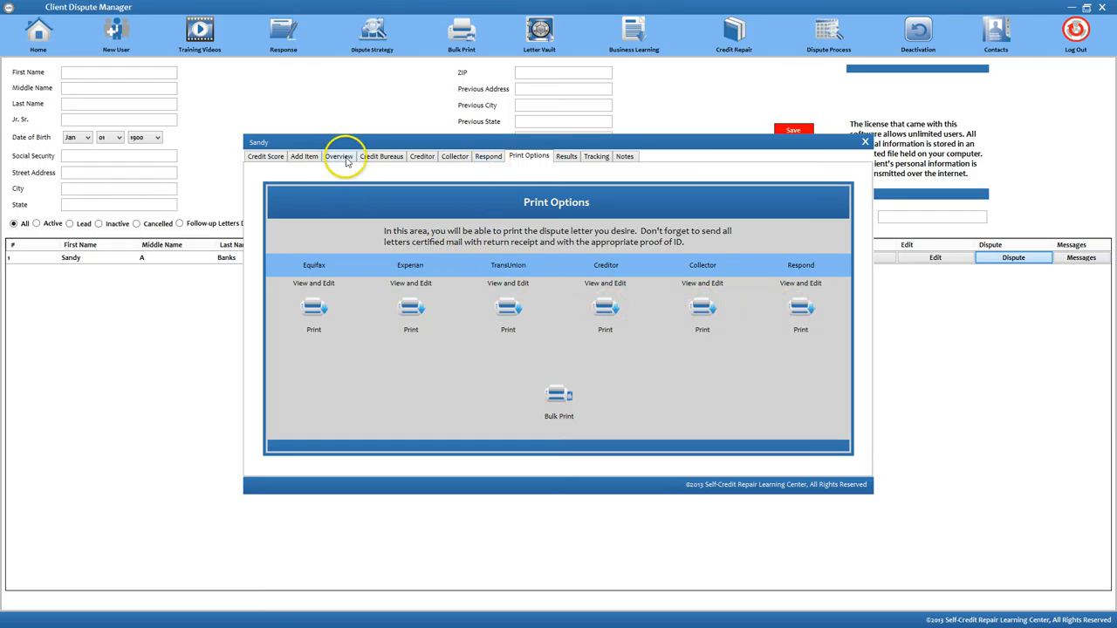
left_click(380, 157)
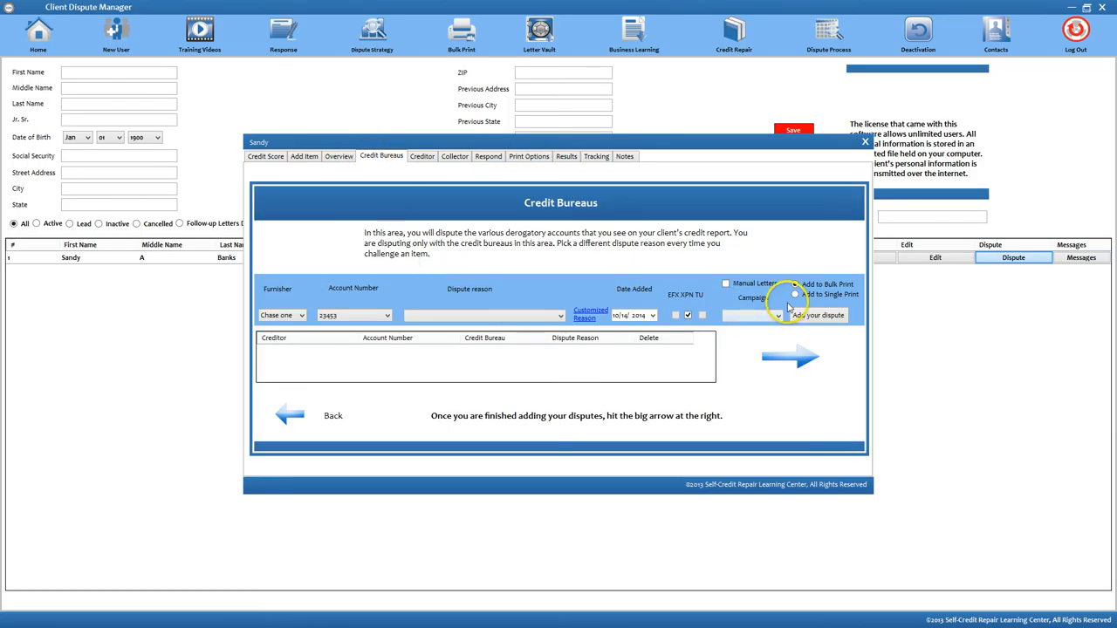
left_click(527, 157)
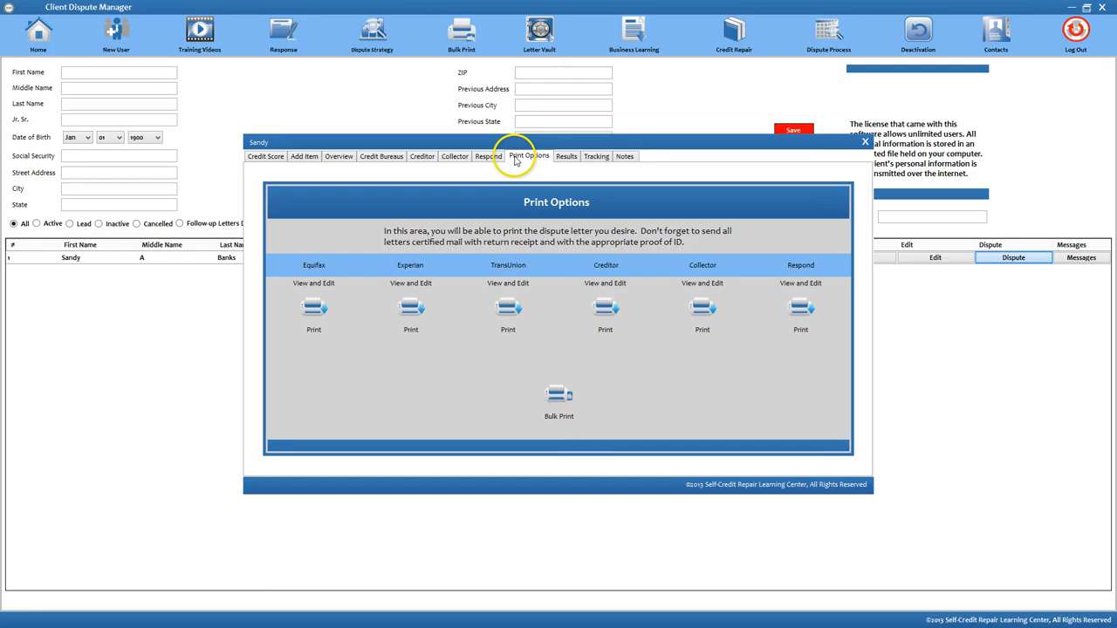
mouse_move(558, 398)
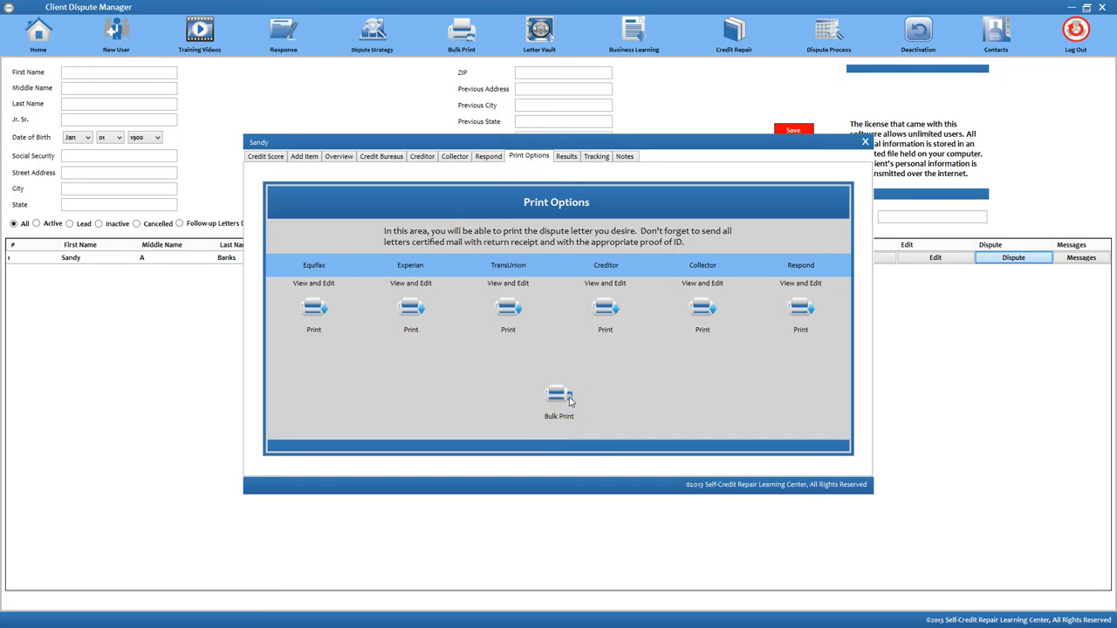
mouse_move(597, 157)
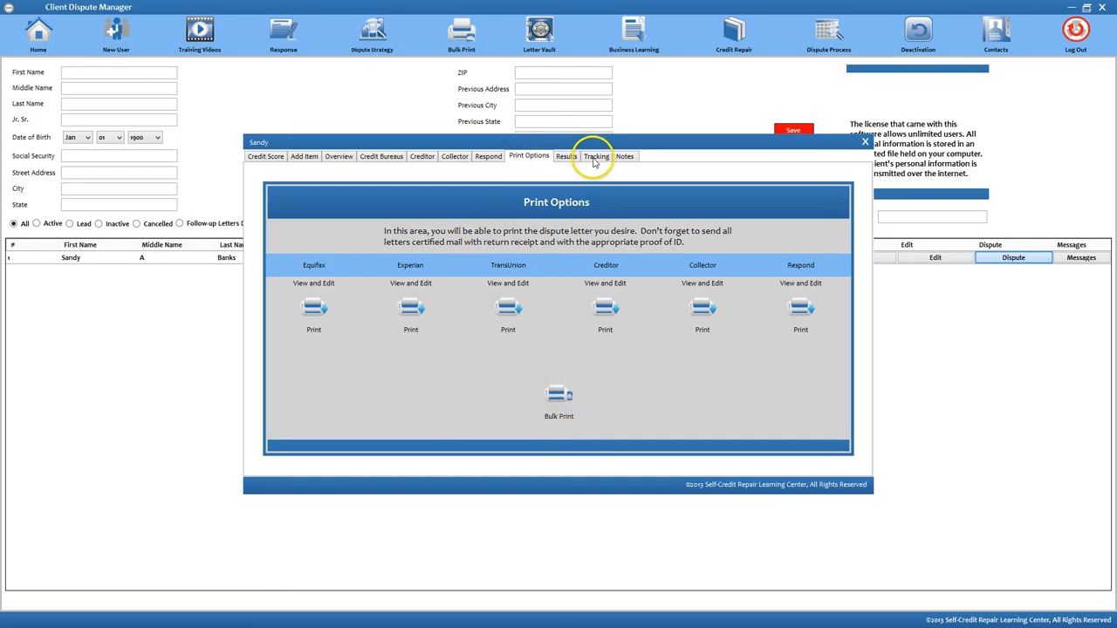
- Show Sandy's Tracking section with its empty sent-letters table
left_click(597, 157)
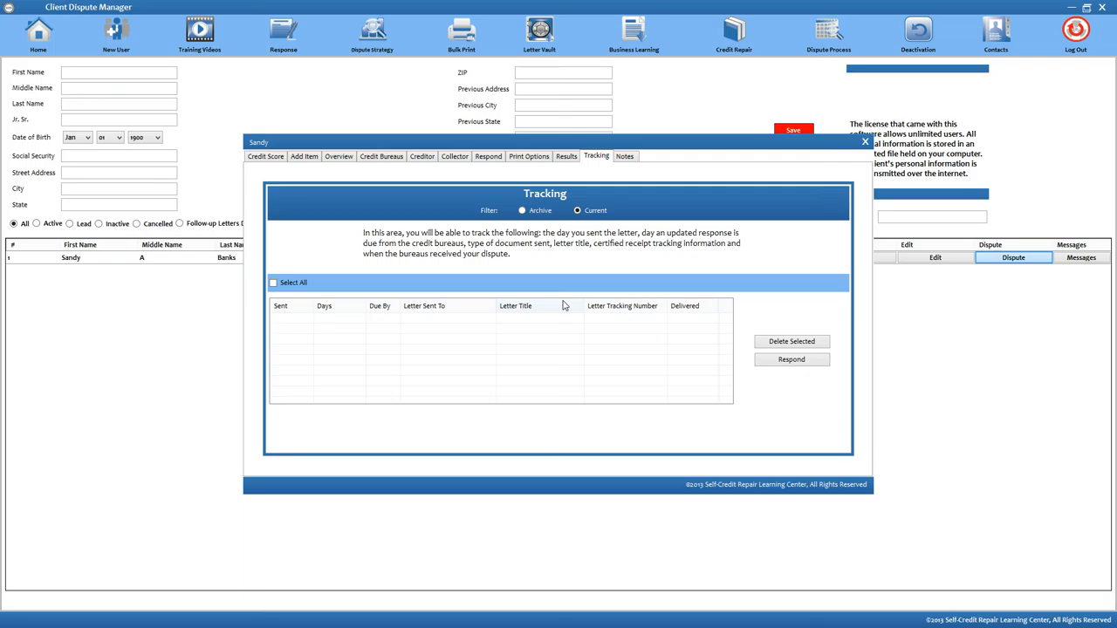
mouse_move(370, 370)
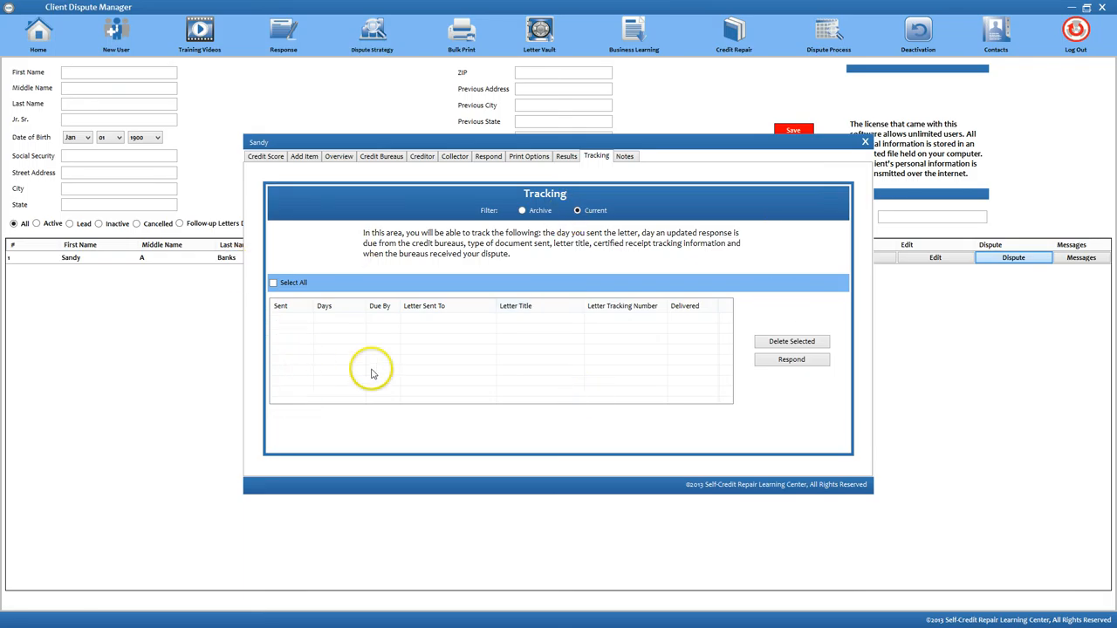
mouse_move(288, 328)
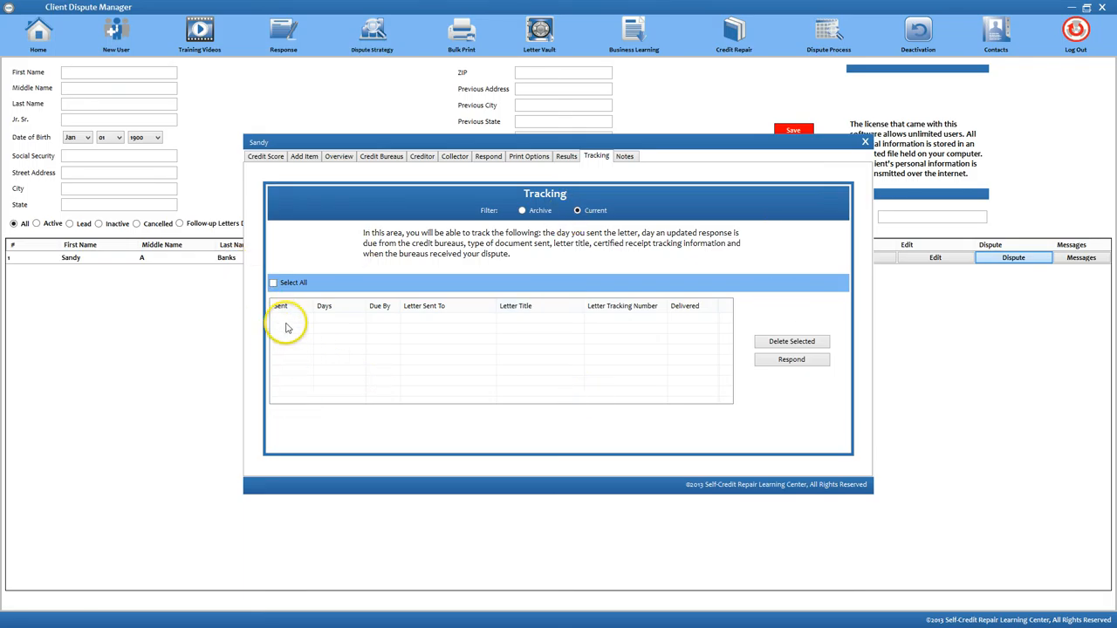
mouse_move(329, 322)
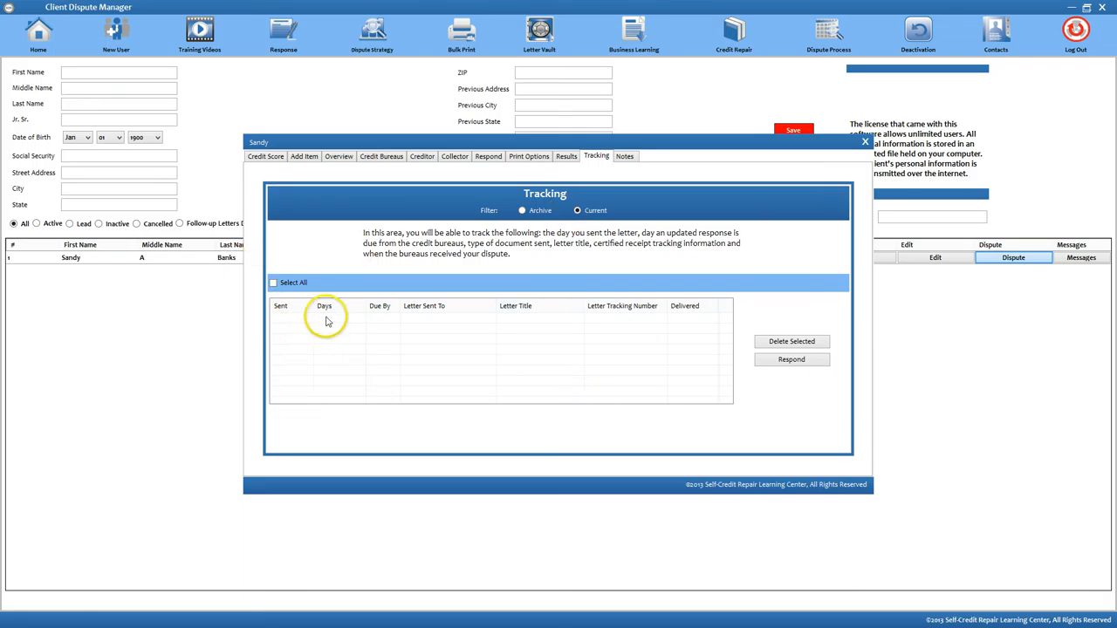
mouse_move(379, 318)
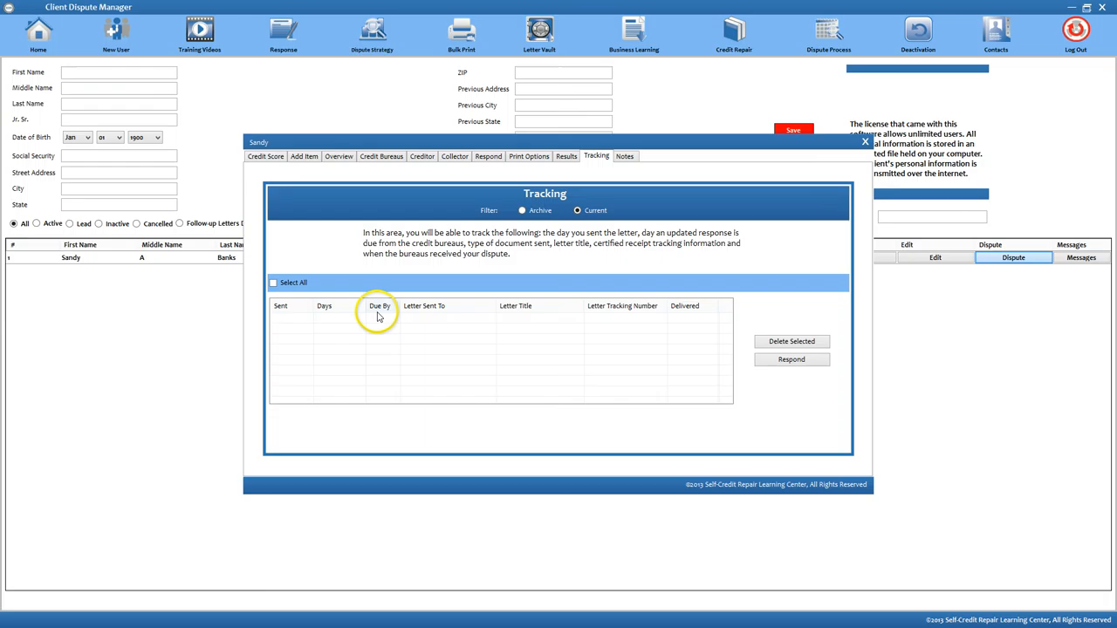
mouse_move(485, 325)
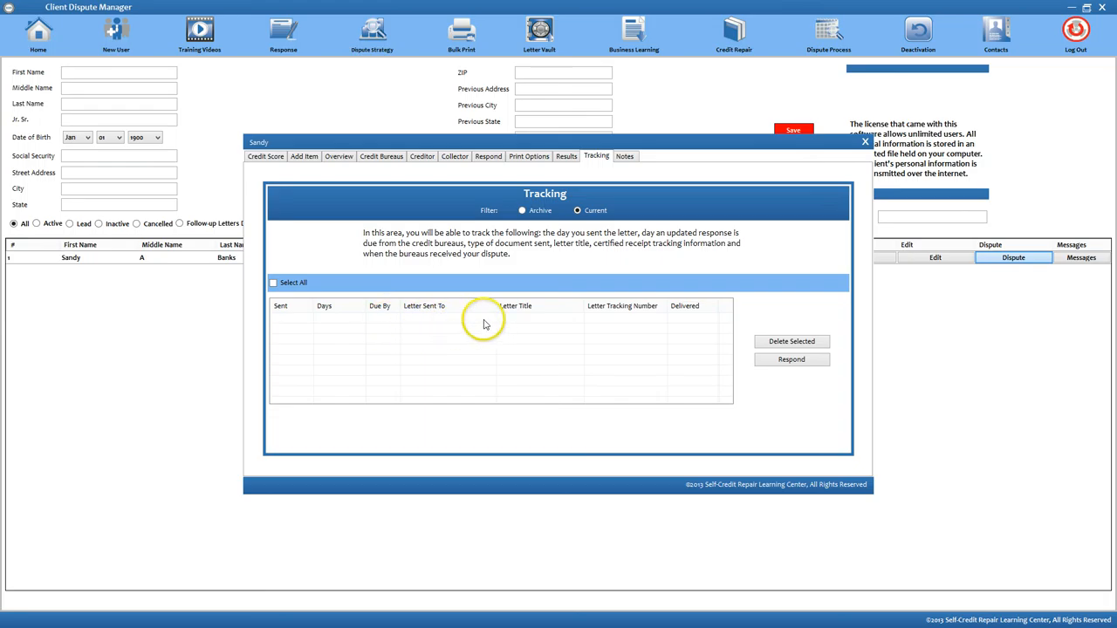
mouse_move(618, 321)
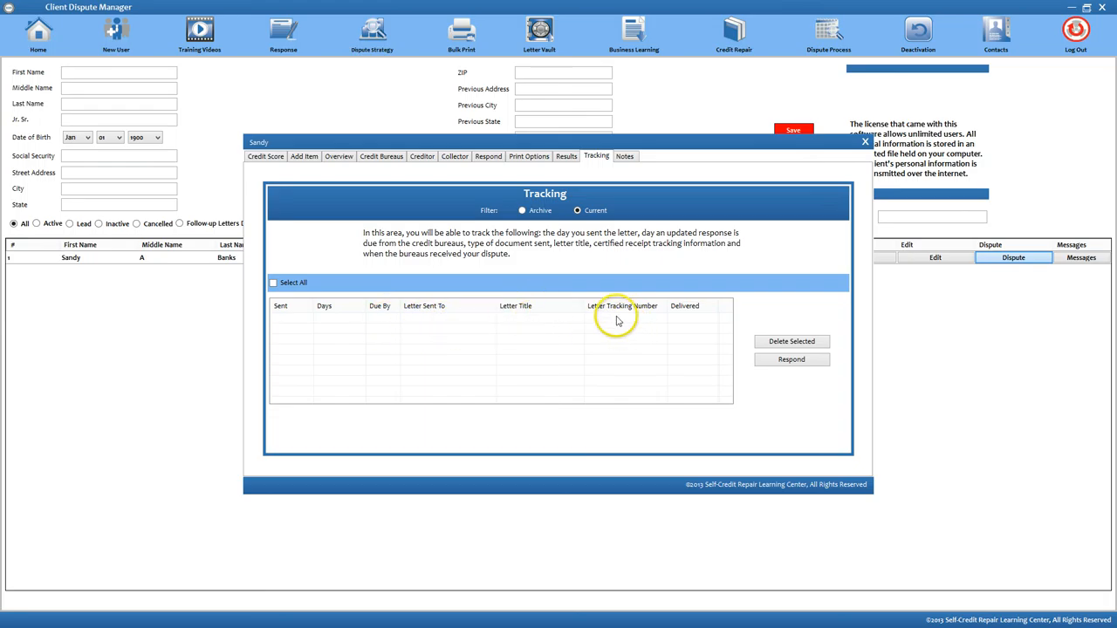
mouse_move(600, 328)
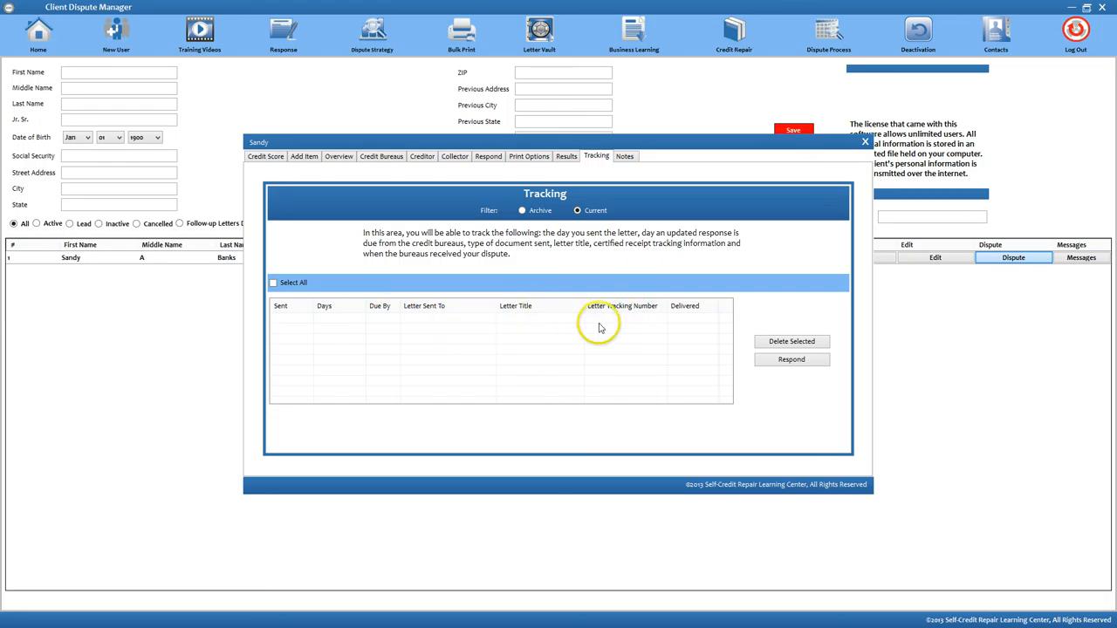
mouse_move(684, 321)
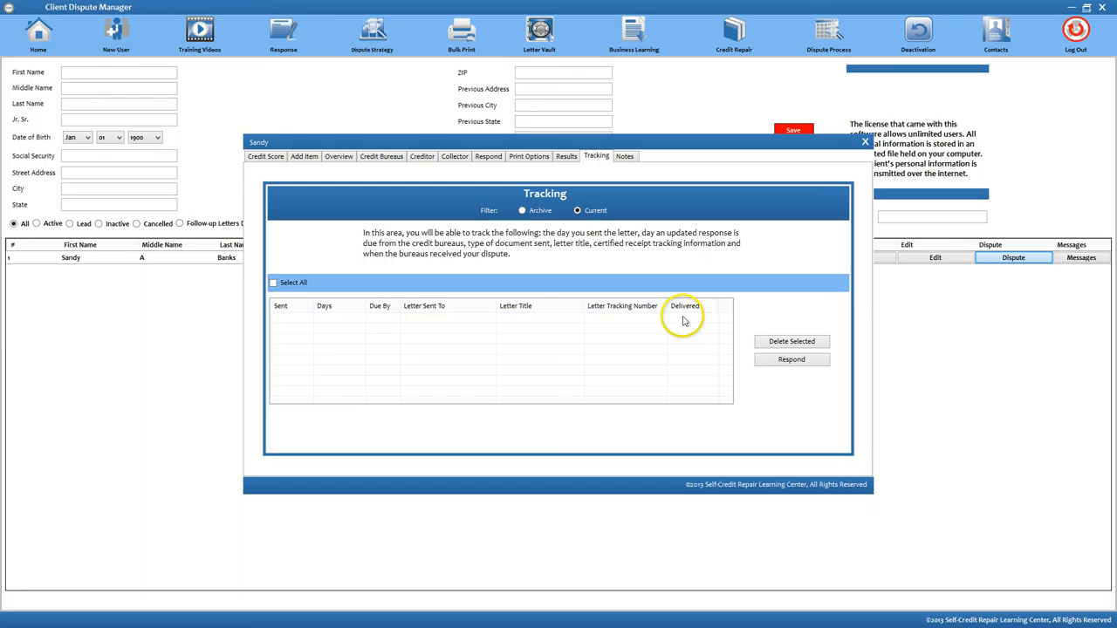
- Mark all tracked letters with Select All and filter the list to Archive
left_click(272, 283)
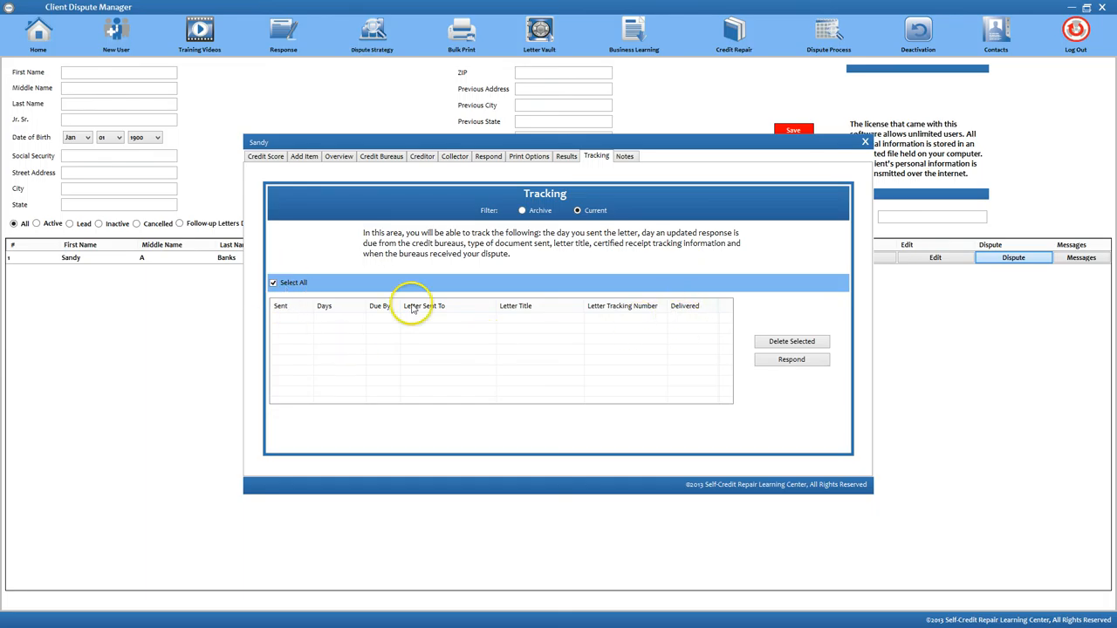
mouse_move(791, 340)
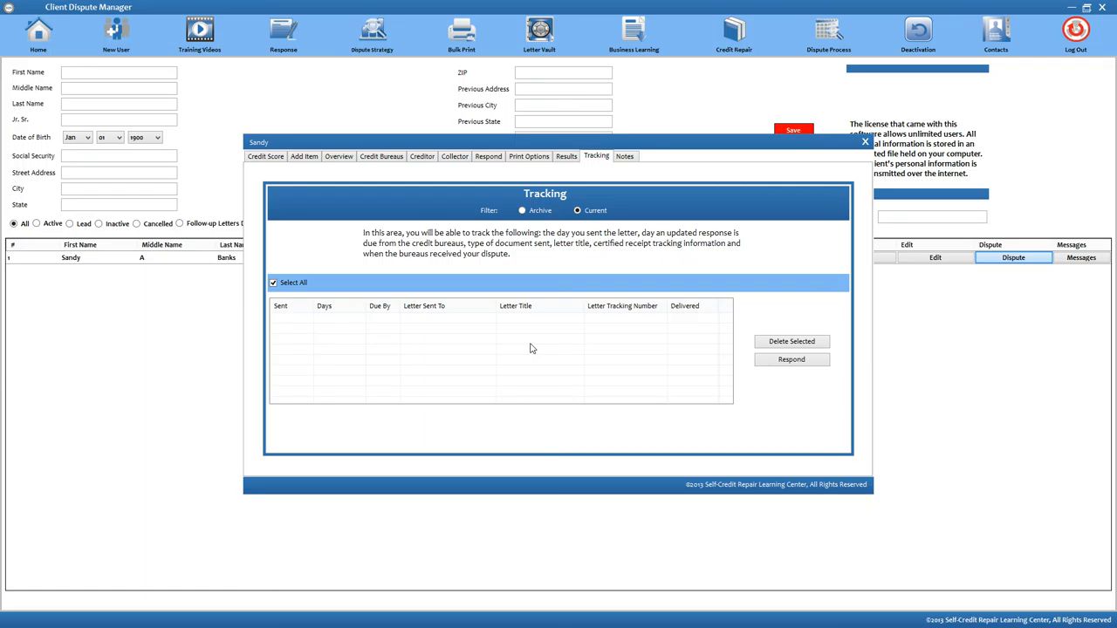
mouse_move(494, 314)
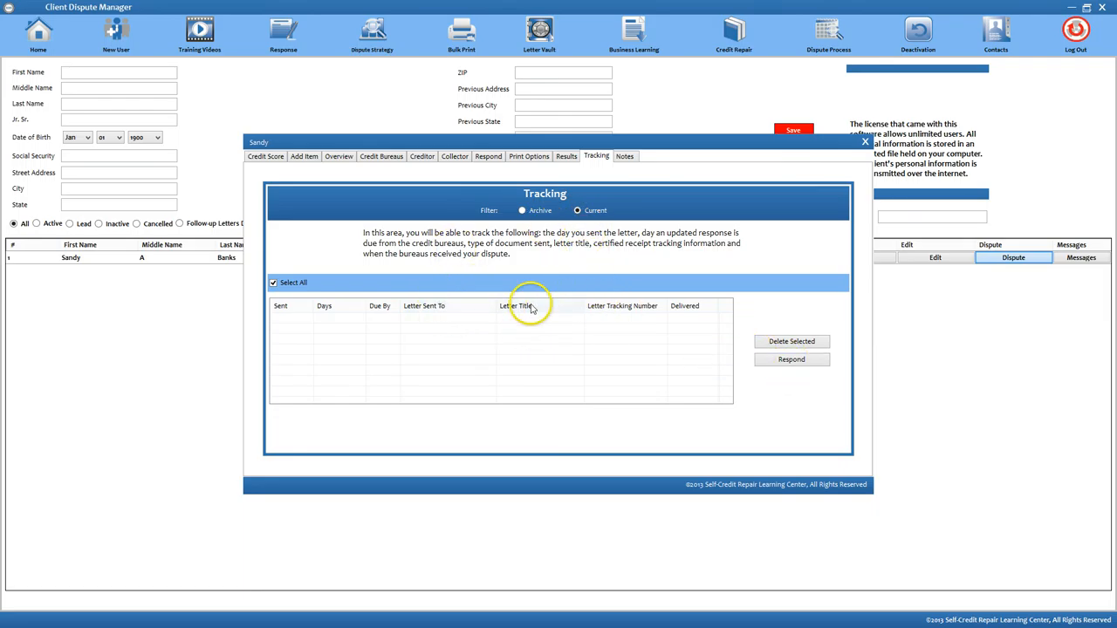
left_click(522, 209)
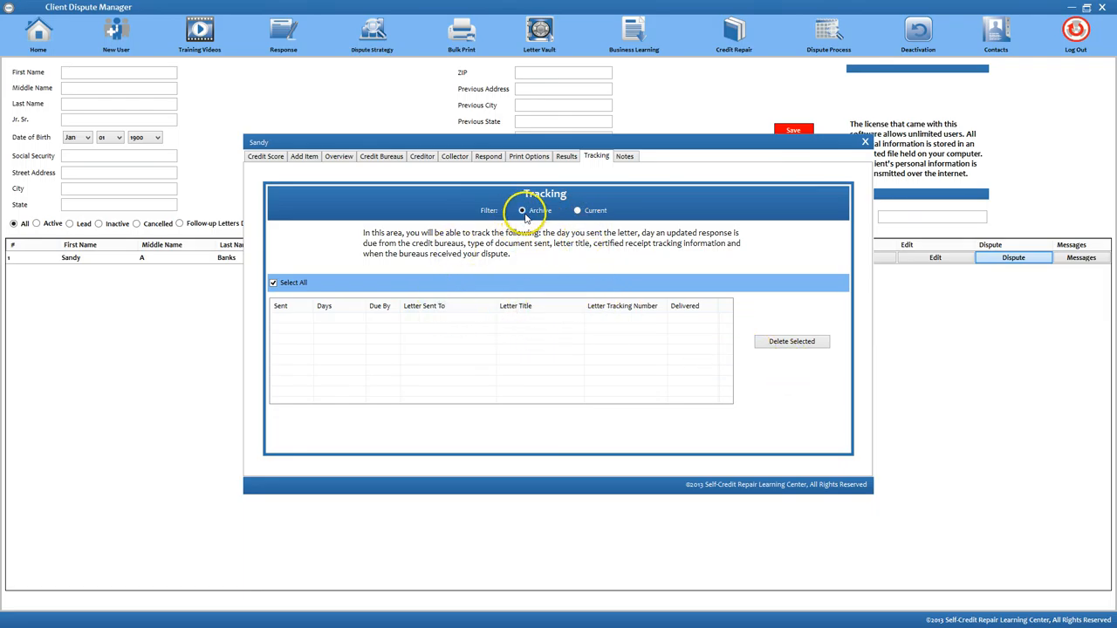